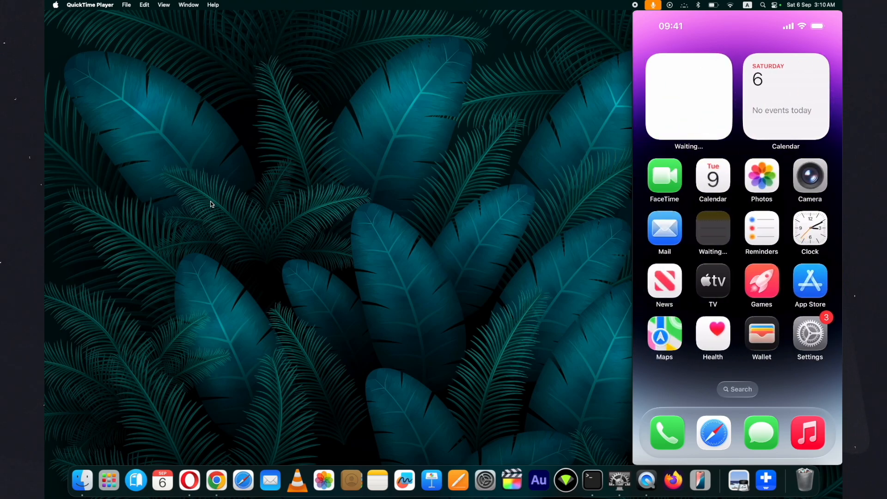
Step: Review the phone's General settings, return to the home screen and swipe to its second page of apps
{"action": "left_click", "coordinate": [810, 333]}
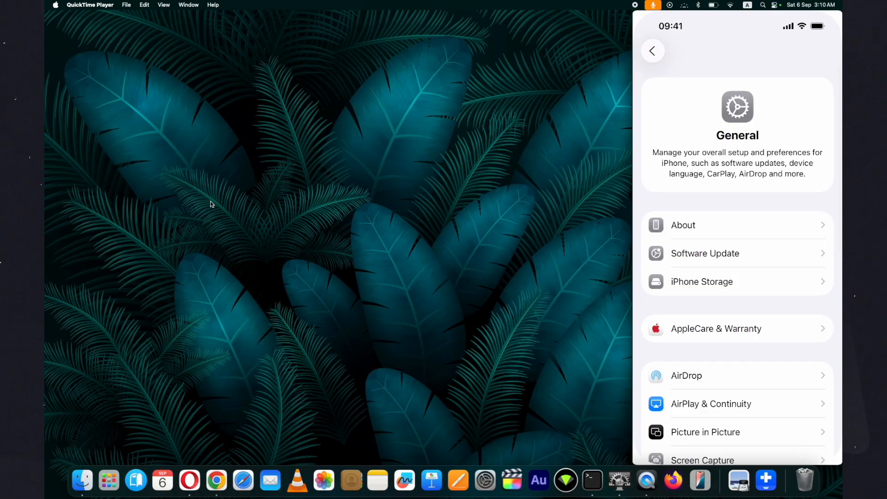
{"action": "left_click", "coordinate": [683, 225]}
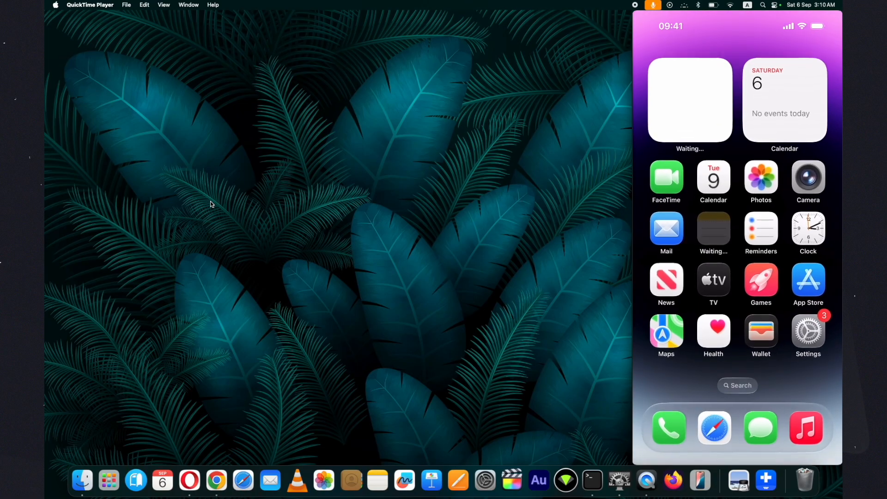
{"action": "scroll", "scroll_direction": "left", "scroll_amount": 3}
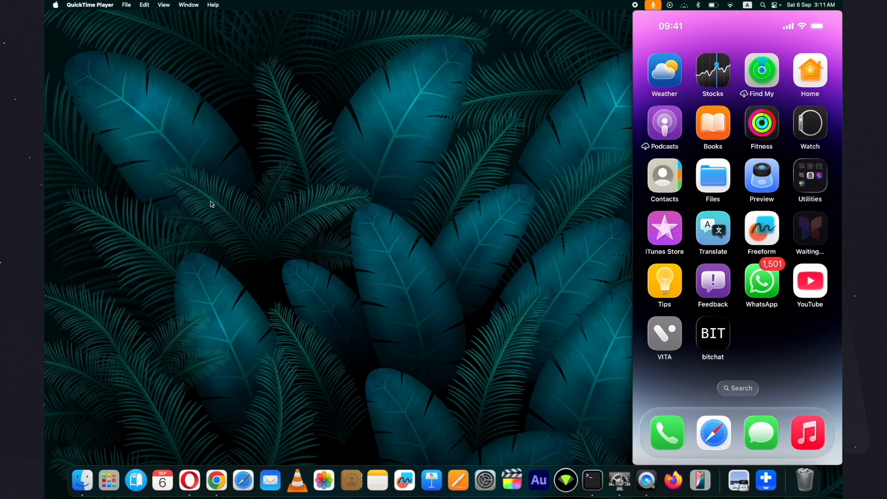
{"action": "mouse_move", "coordinate": [189, 481]}
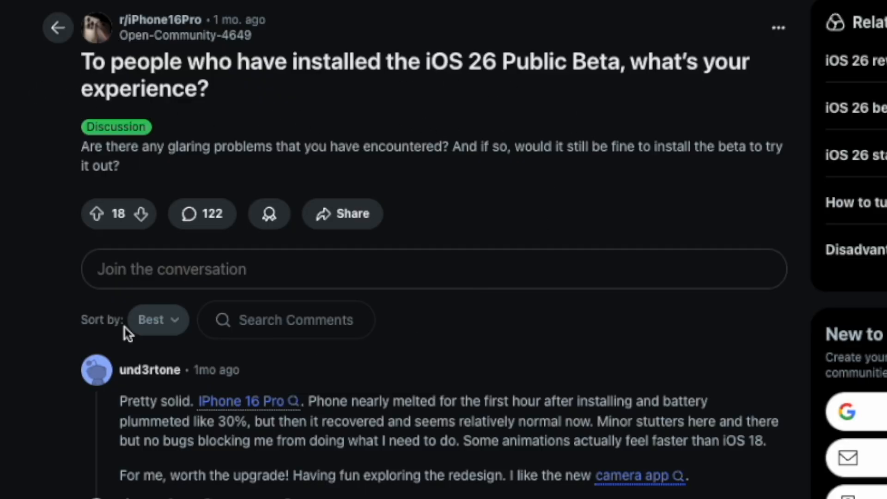
Step: Scroll through the comments of the r/iPhone16Pro iOS 26 Public Beta experience thread, then move to the Apple Community beta question
{"action": "scroll", "scroll_direction": "down", "scroll_amount": 3}
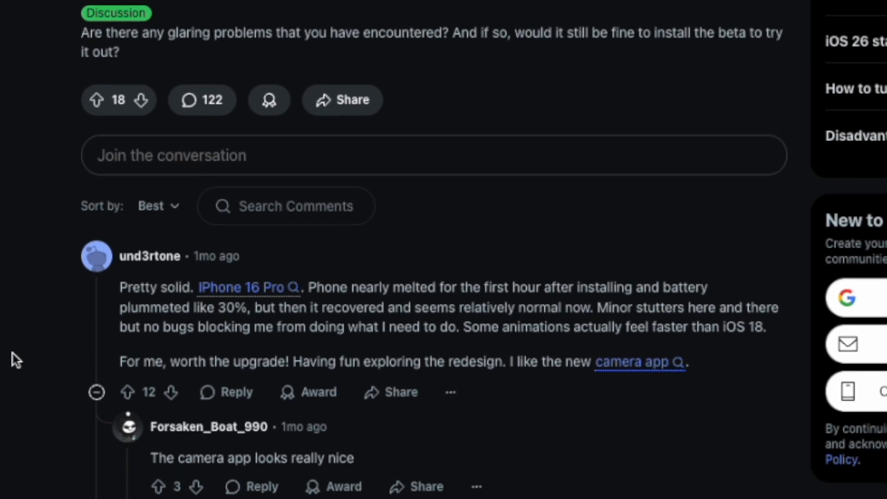
{"action": "scroll", "scroll_direction": "down", "scroll_amount": 3}
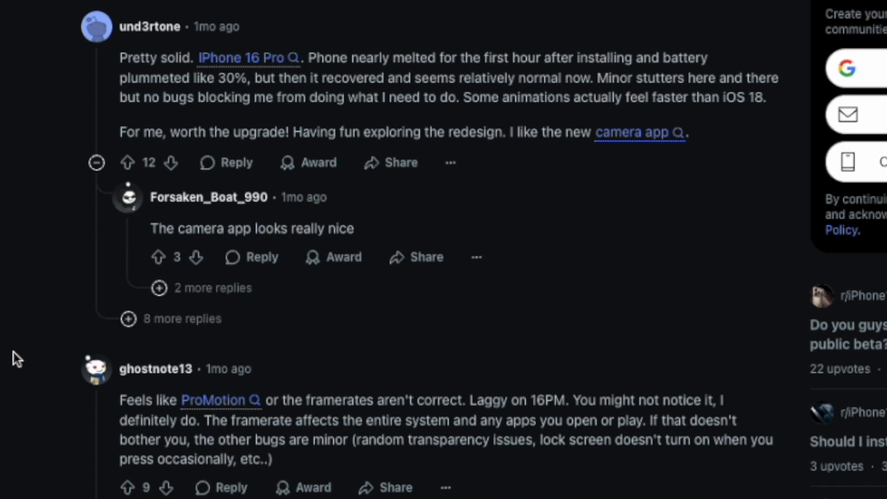
{"action": "scroll", "scroll_direction": "down", "scroll_amount": 3}
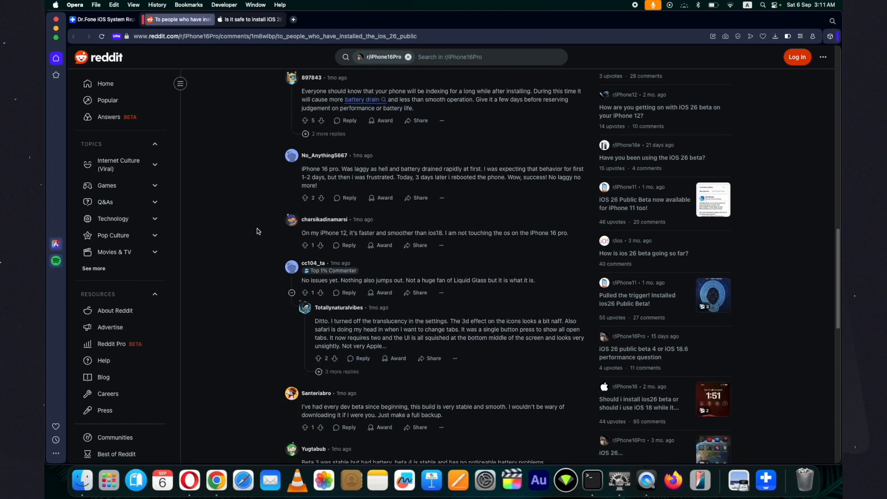
{"action": "left_click", "coordinate": [249, 18]}
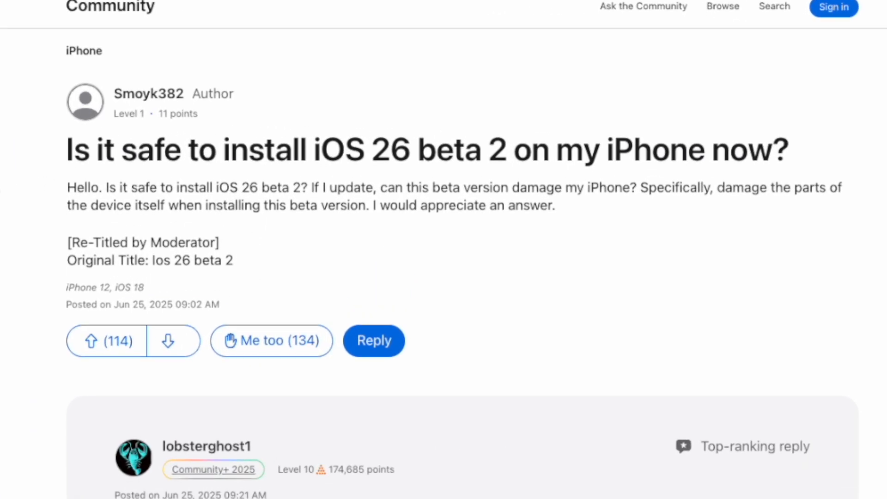
Step: Read the top-ranking Apple Community reply warning against installing iOS 26 beta 2 on a primary device
{"action": "scroll", "scroll_direction": "down", "scroll_amount": 3}
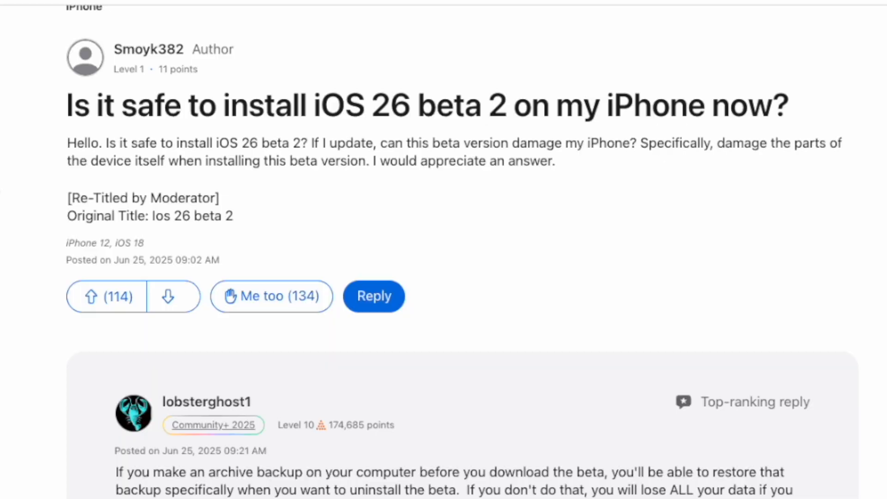
{"action": "scroll", "scroll_direction": "down", "scroll_amount": 3}
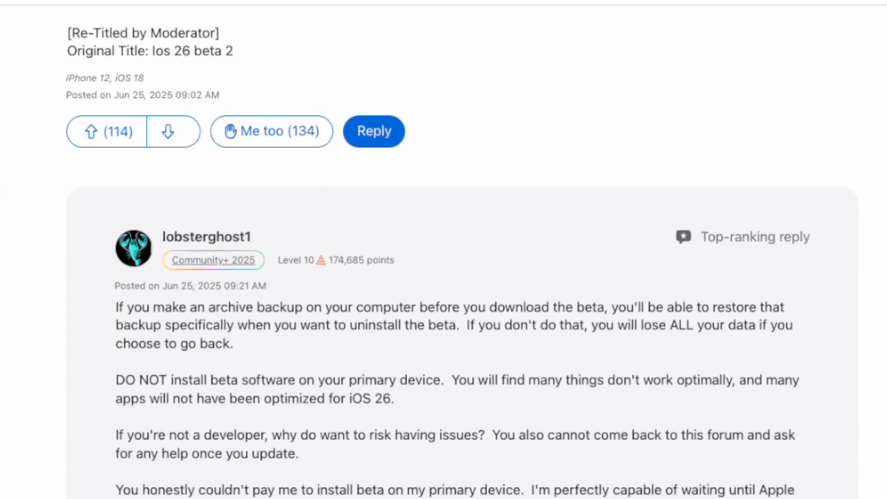
{"action": "scroll", "scroll_direction": "down", "scroll_amount": 3}
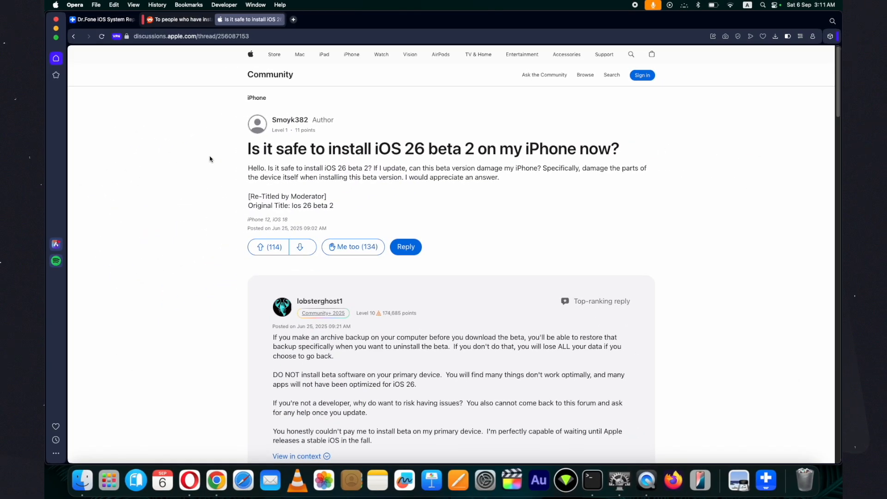
Step: Return to the Reddit beta thread, then switch to the Dr.Fone iOS System Repair page
{"action": "left_click", "coordinate": [181, 19]}
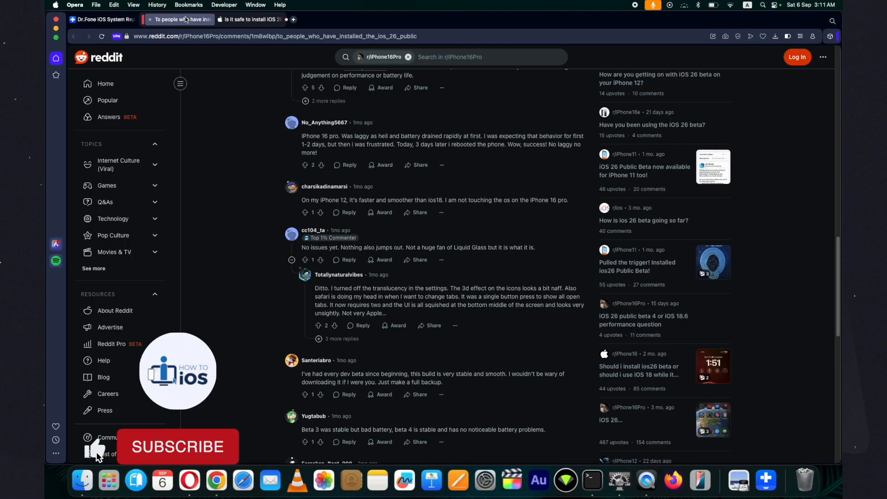
{"action": "left_click", "coordinate": [177, 447]}
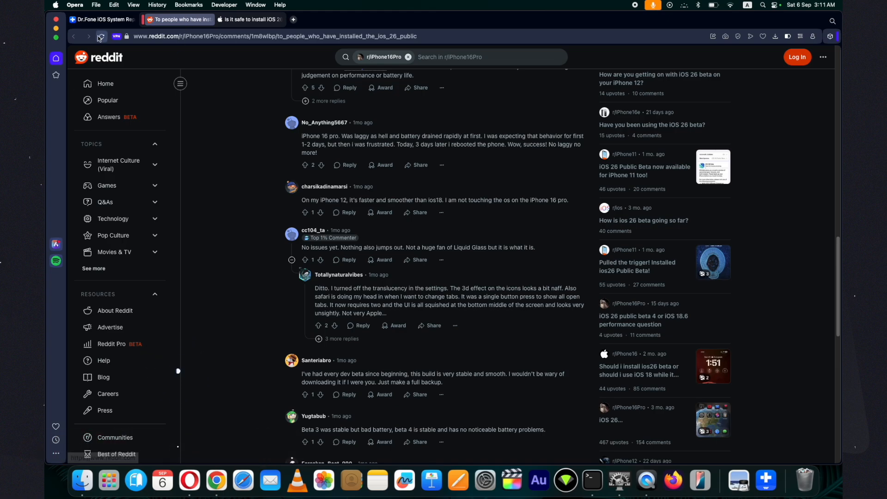
{"action": "left_click", "coordinate": [102, 20]}
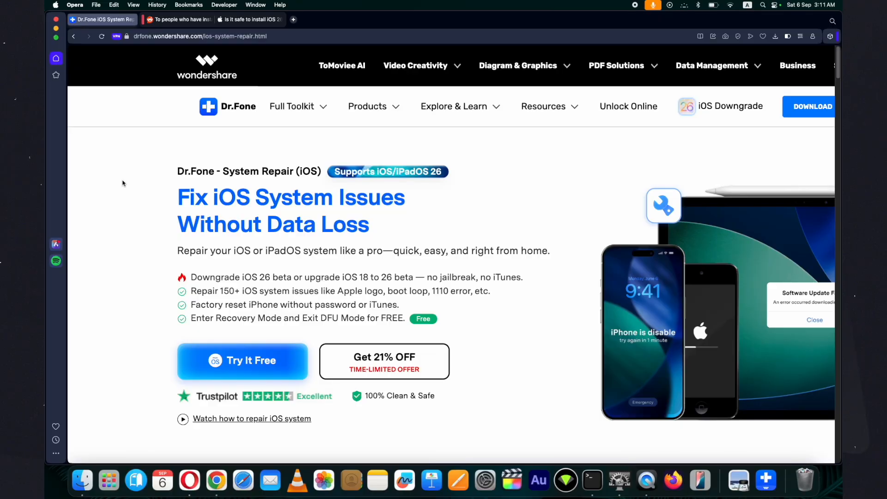
{"action": "mouse_move", "coordinate": [327, 176]}
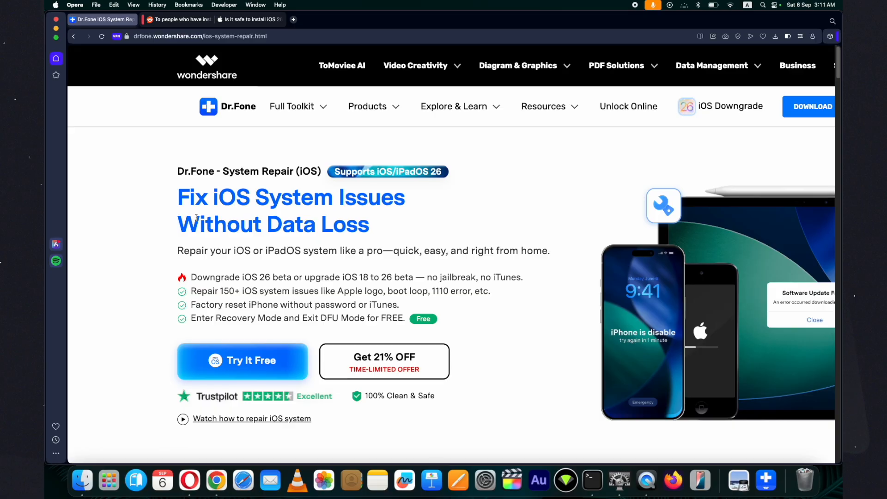
Step: Scroll the Dr.Fone iOS System Repair page through its Explore iOS Beta features and error repair cards
{"action": "scroll", "scroll_direction": "down", "scroll_amount": 3}
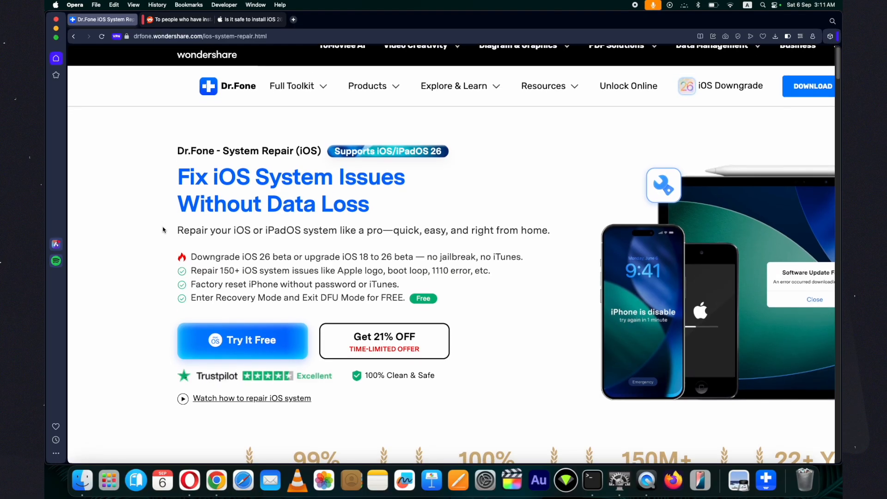
{"action": "scroll", "scroll_direction": "down", "scroll_amount": 3}
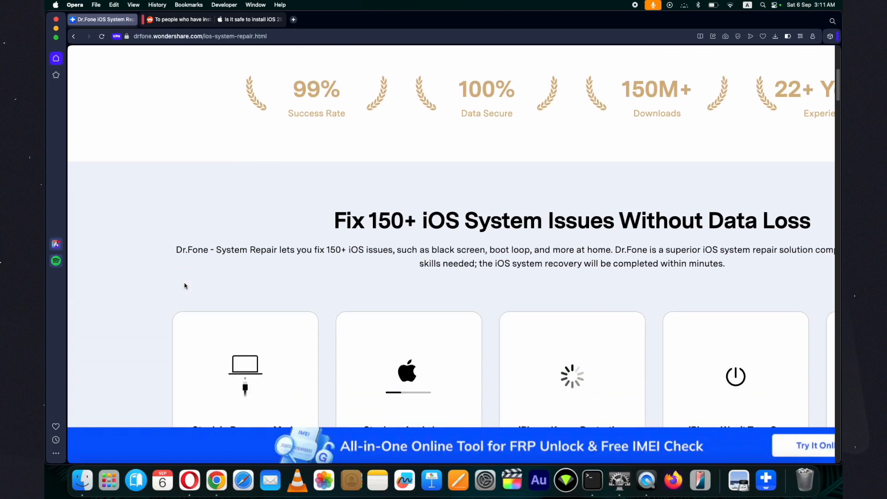
{"action": "scroll", "scroll_direction": "down", "scroll_amount": 3}
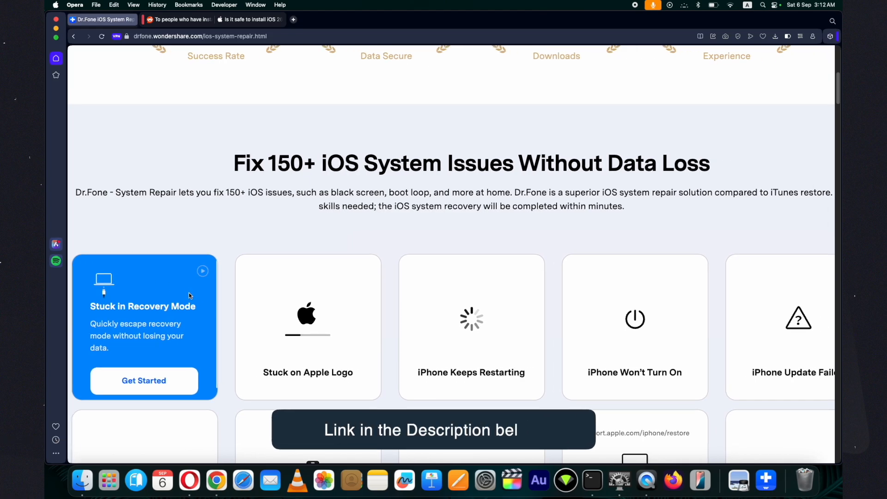
{"action": "scroll", "scroll_direction": "down", "scroll_amount": 3}
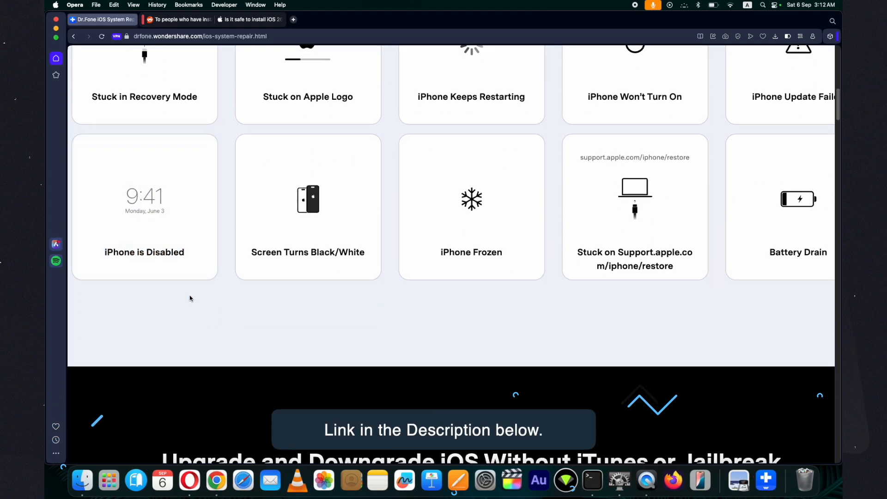
{"action": "scroll", "scroll_direction": "up", "scroll_amount": 3}
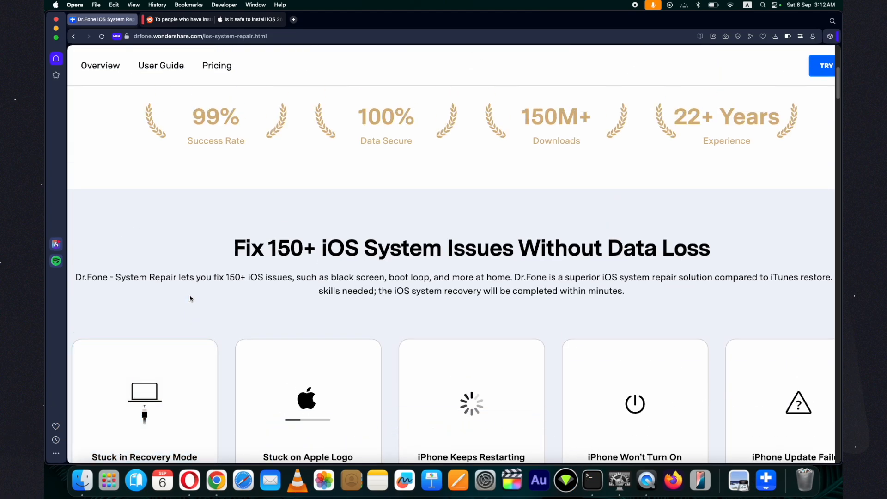
{"action": "scroll", "scroll_direction": "down", "scroll_amount": 3}
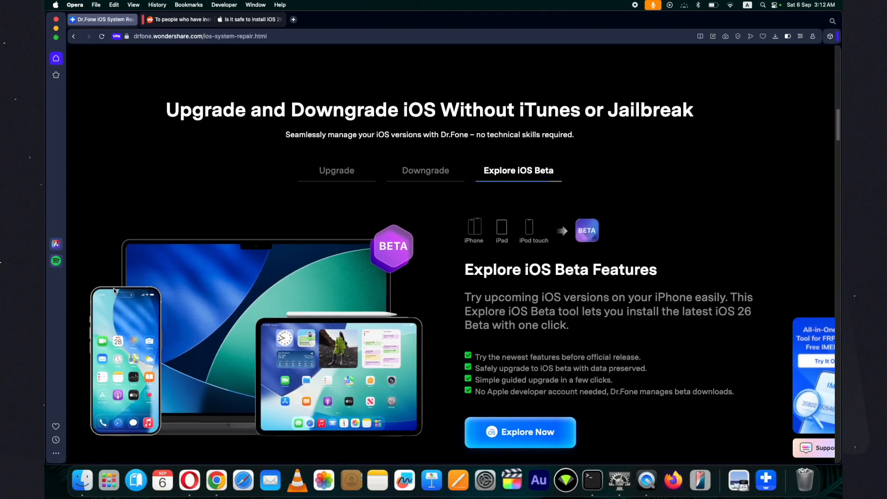
Step: View the downgrade iOS details and continue down the page to the Top 3 repair modes
{"action": "left_click", "coordinate": [426, 170]}
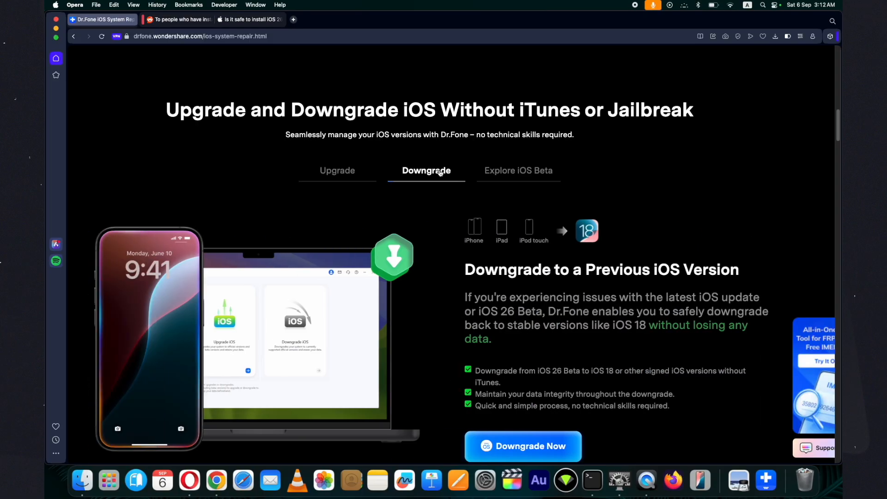
{"action": "left_click", "coordinate": [519, 170]}
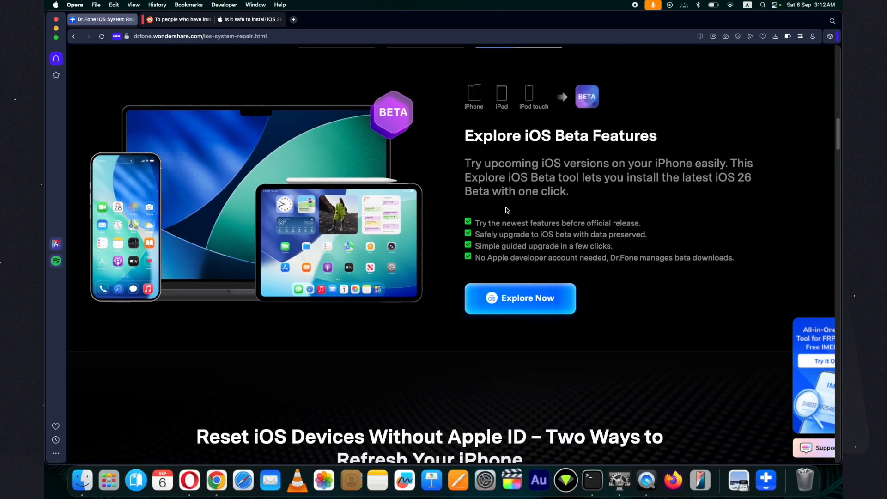
{"action": "scroll", "scroll_direction": "down", "scroll_amount": 3}
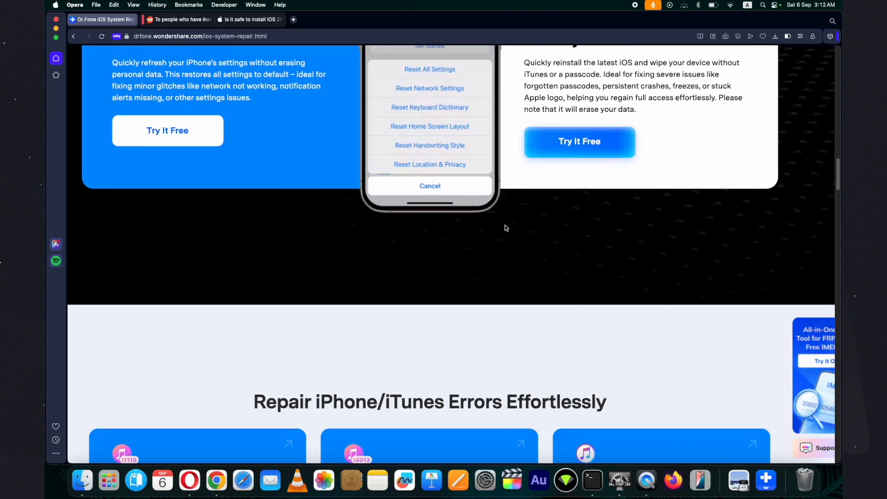
{"action": "scroll", "scroll_direction": "down", "scroll_amount": 3}
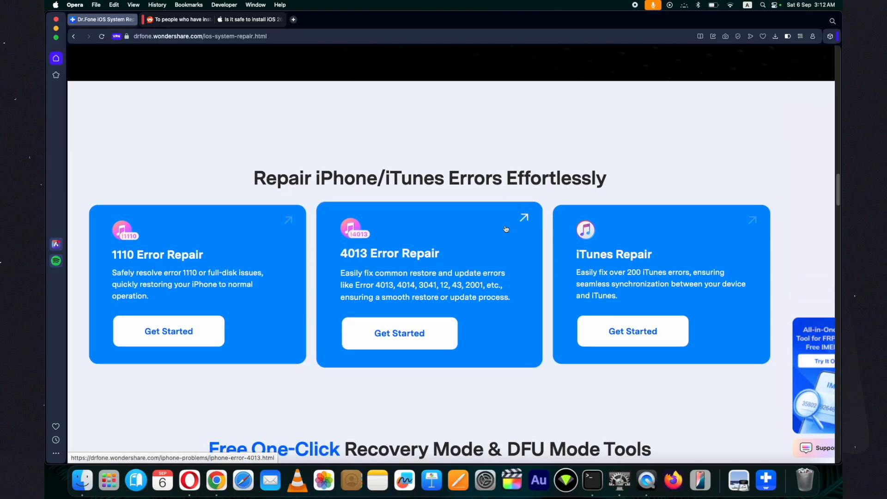
{"action": "scroll", "scroll_direction": "down", "scroll_amount": 3}
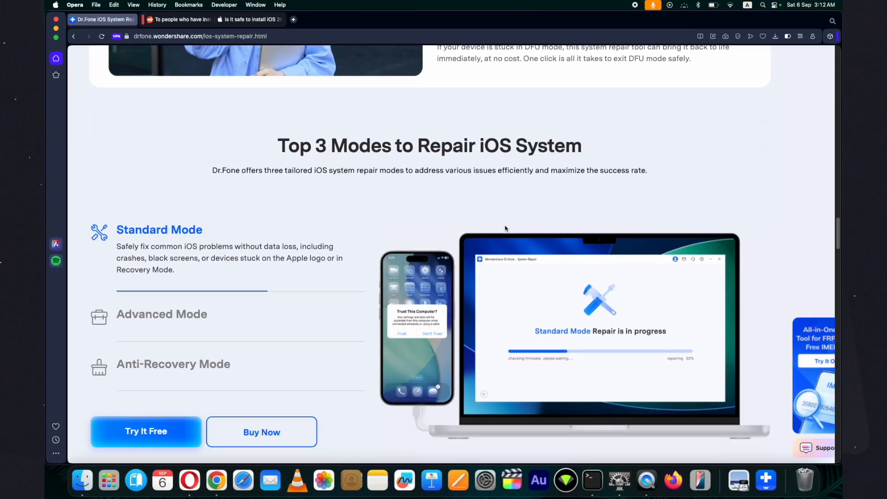
{"action": "scroll", "scroll_direction": "up", "scroll_amount": 3}
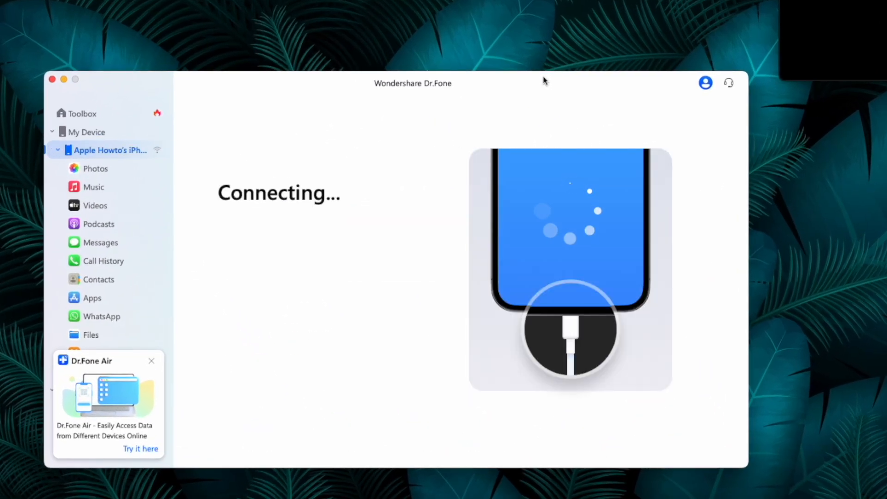
{"action": "mouse_move", "coordinate": [257, 243]}
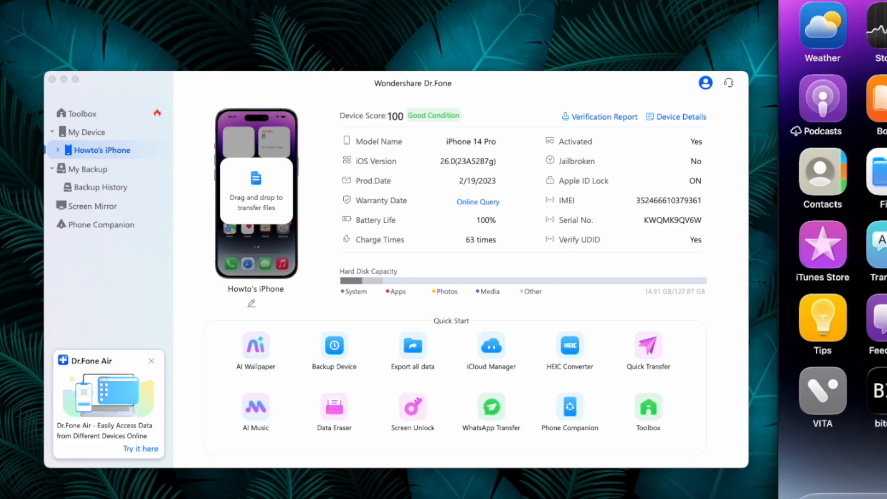
{"action": "mouse_move", "coordinate": [449, 120]}
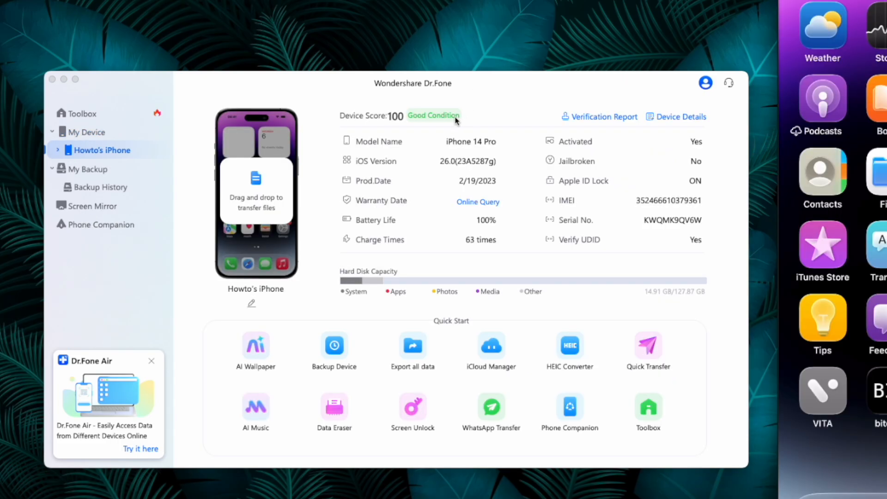
{"action": "mouse_move", "coordinate": [41, 148]}
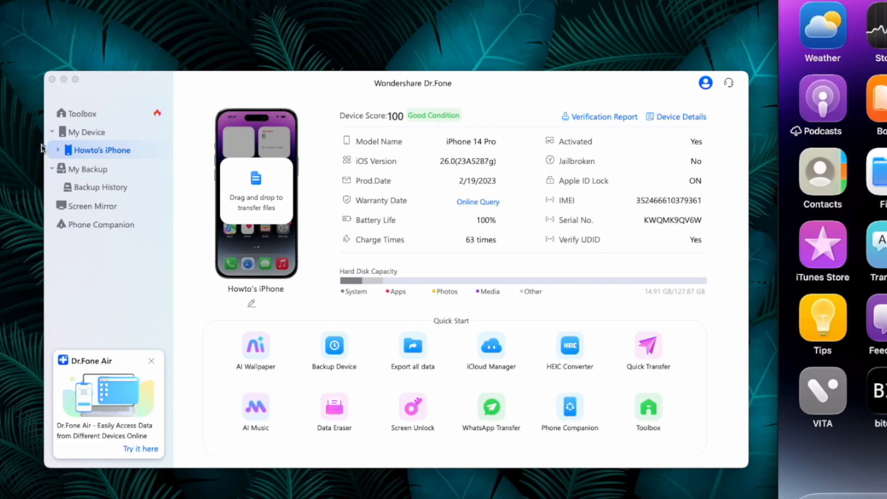
{"action": "mouse_move", "coordinate": [59, 153]}
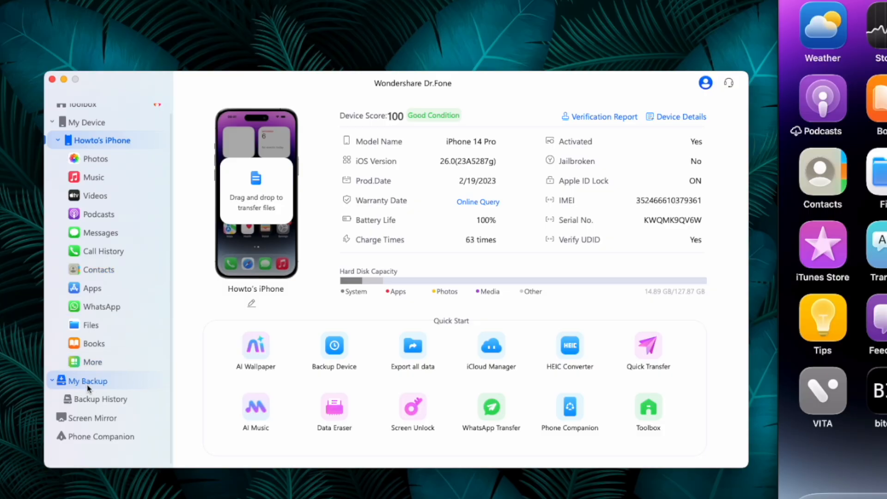
Step: View My Backup for the iPhone, dismiss the preferences tip, and go back to the Toolbox page
{"action": "left_click", "coordinate": [87, 381]}
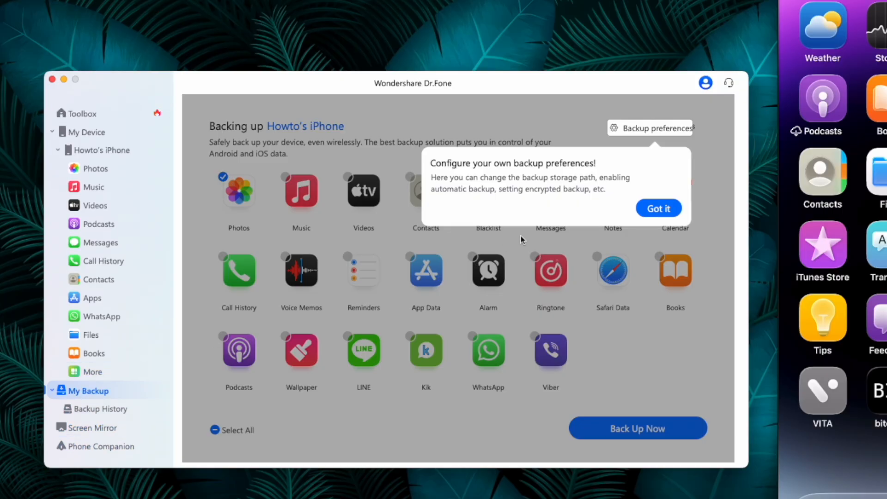
{"action": "left_click", "coordinate": [658, 208]}
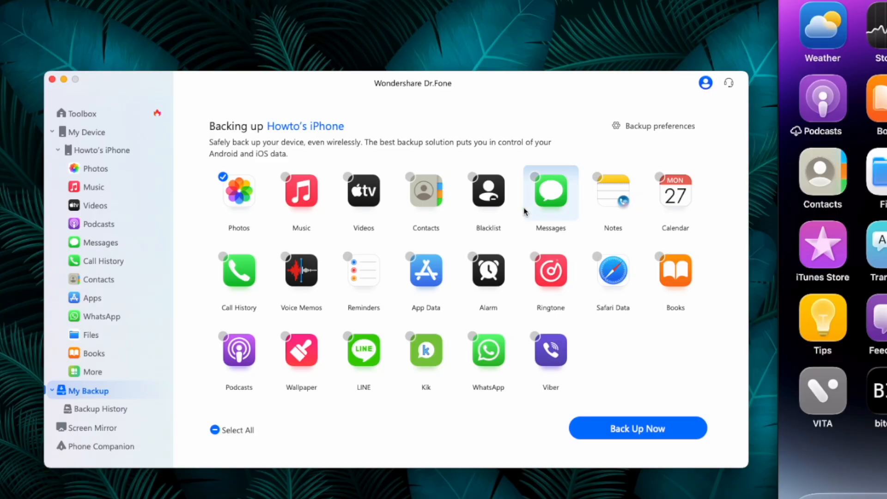
{"action": "left_click", "coordinate": [83, 114]}
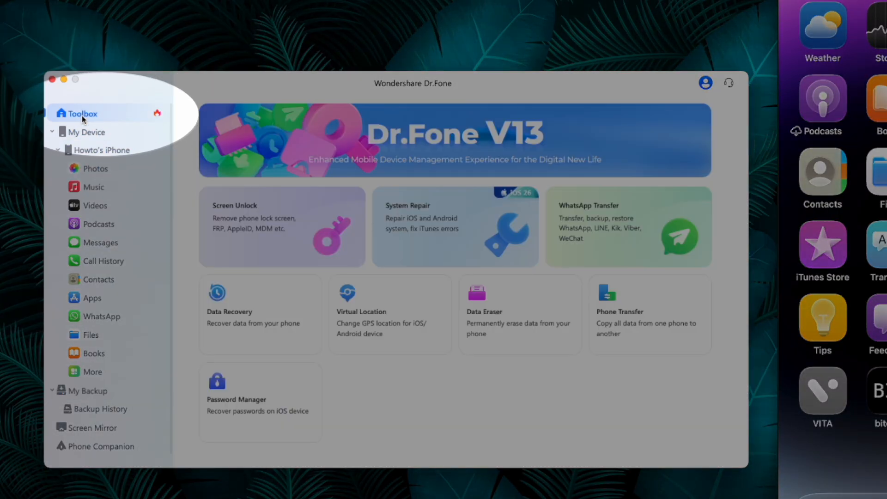
{"action": "mouse_move", "coordinate": [382, 242]}
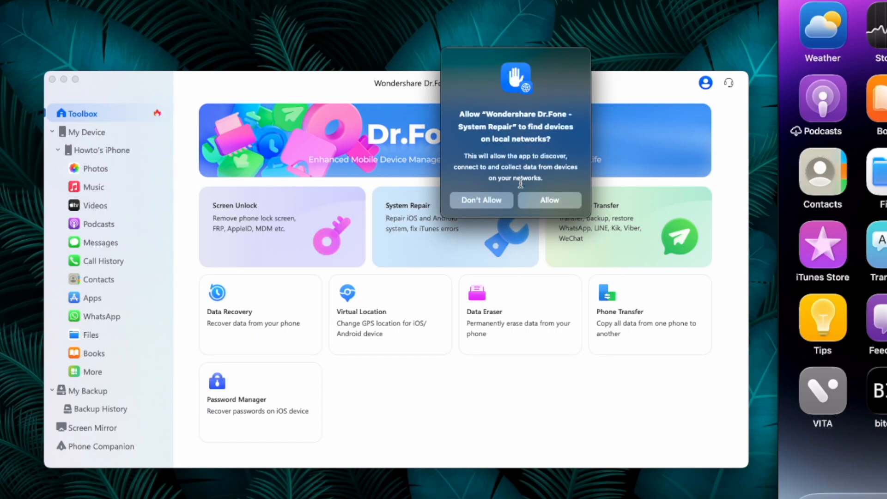
Step: Allow local network discovery, enter the System Repair tool and choose Downgrade iOS
{"action": "left_click", "coordinate": [549, 200]}
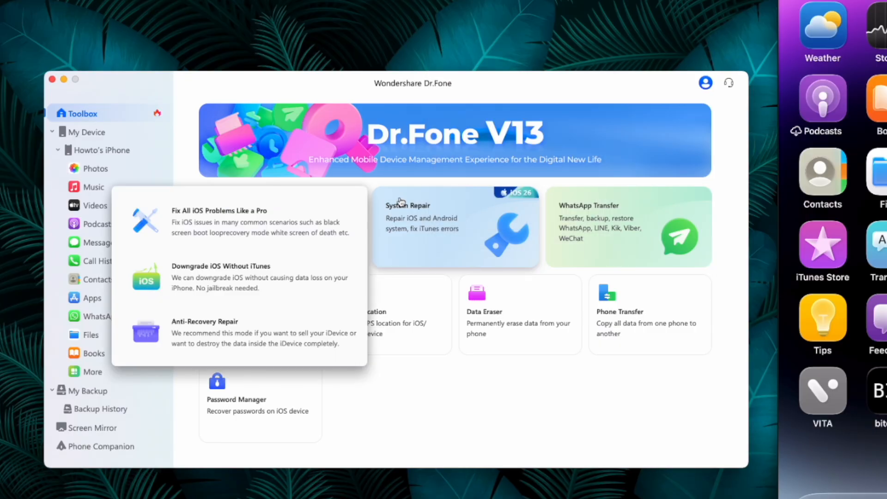
{"action": "left_click", "coordinate": [455, 225]}
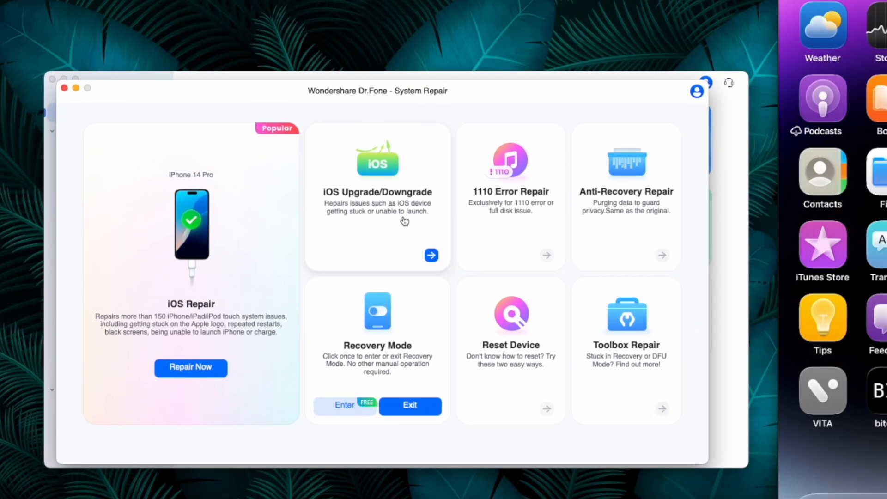
{"action": "mouse_move", "coordinate": [460, 278]}
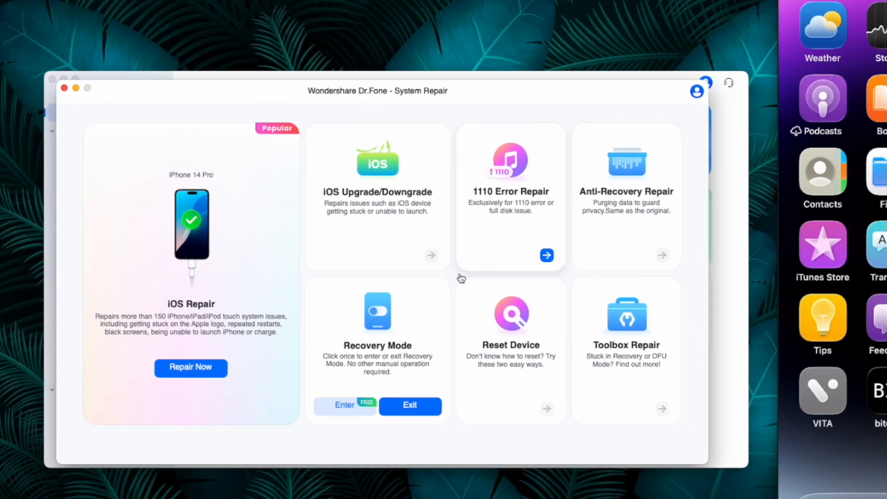
{"action": "mouse_move", "coordinate": [349, 172]}
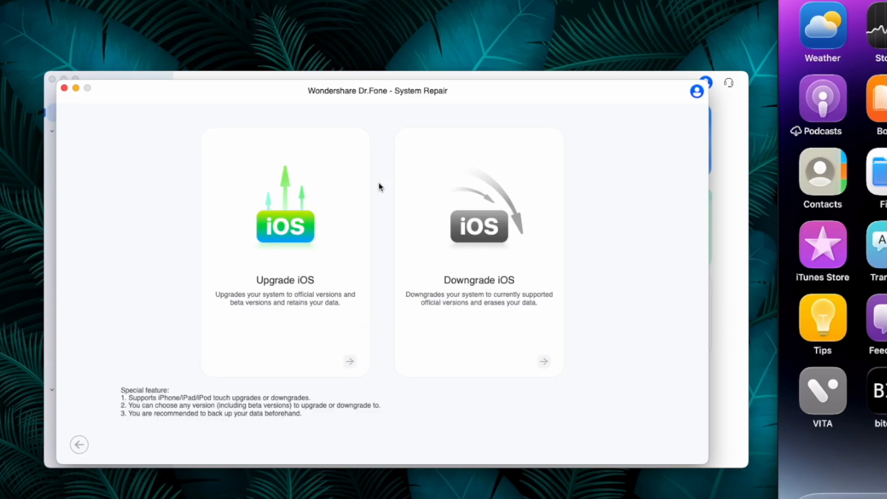
{"action": "mouse_move", "coordinate": [340, 267]}
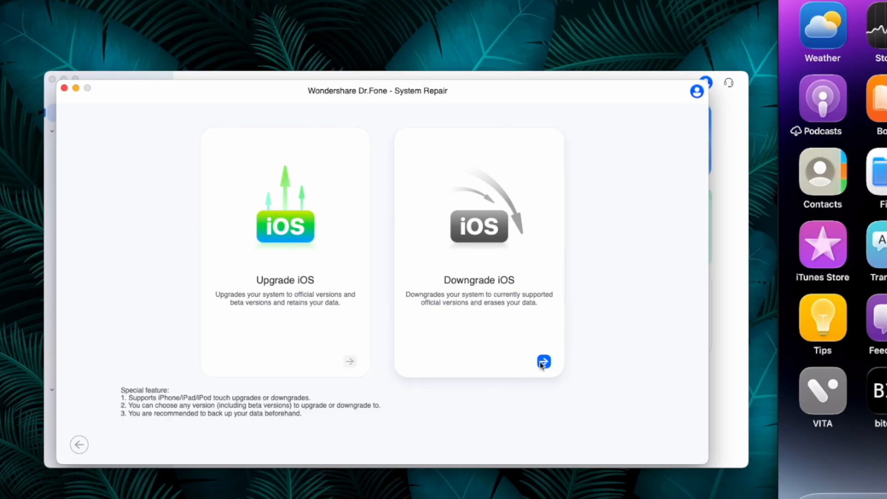
{"action": "left_click", "coordinate": [544, 361]}
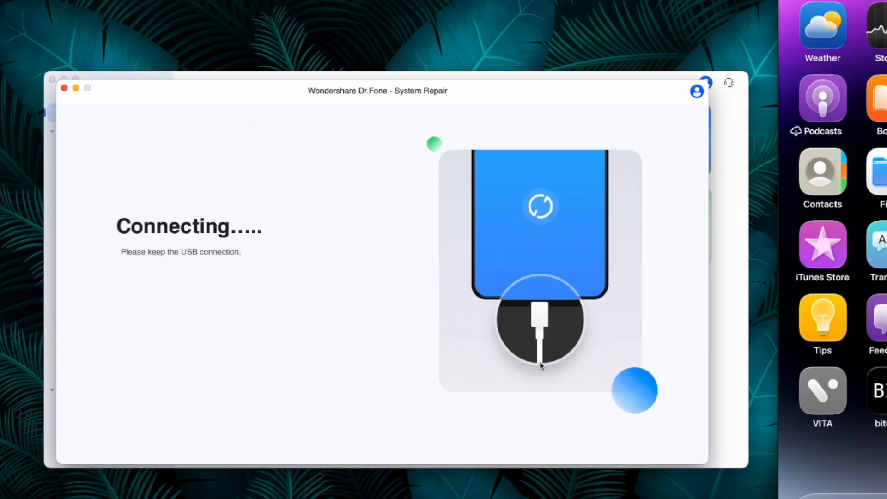
{"action": "mouse_move", "coordinate": [300, 310]}
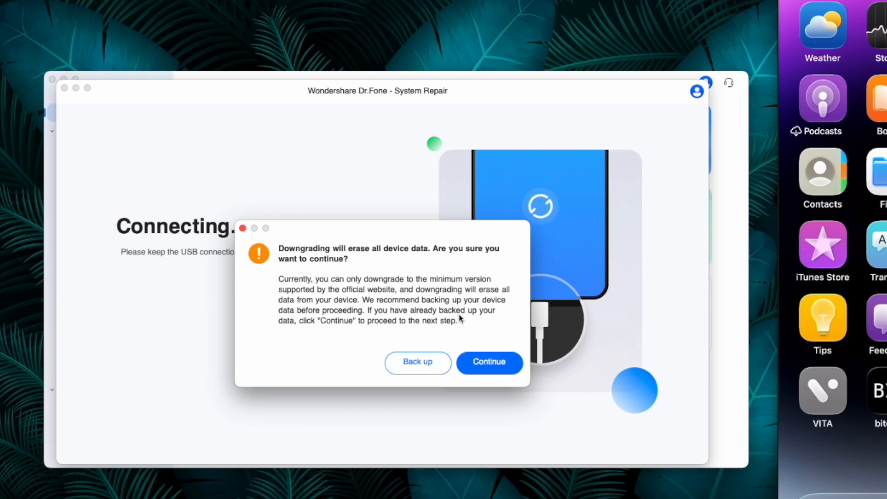
{"action": "mouse_move", "coordinate": [421, 370]}
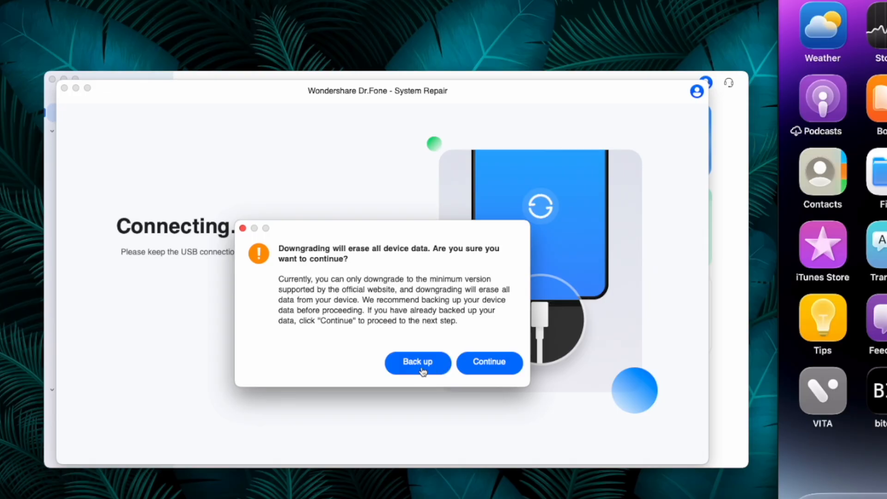
Step: Begin a full iPhone backup including every data type before the downgrade
{"action": "left_click", "coordinate": [418, 363]}
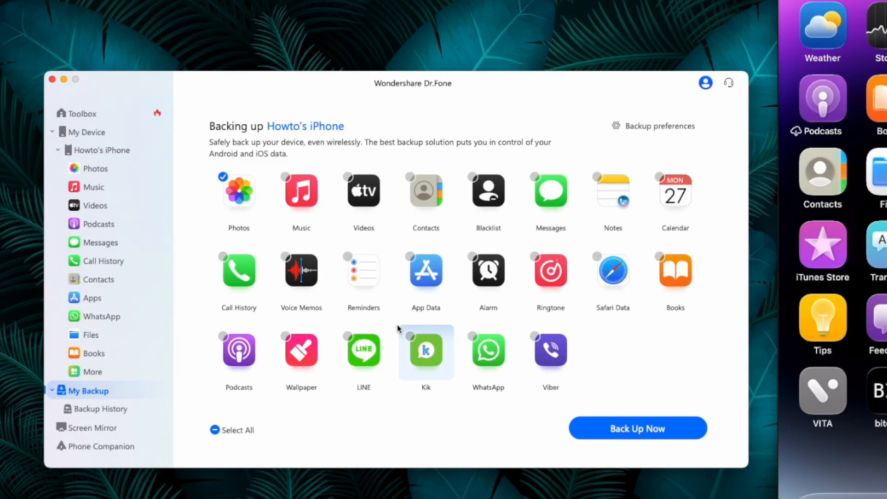
{"action": "left_click", "coordinate": [215, 429]}
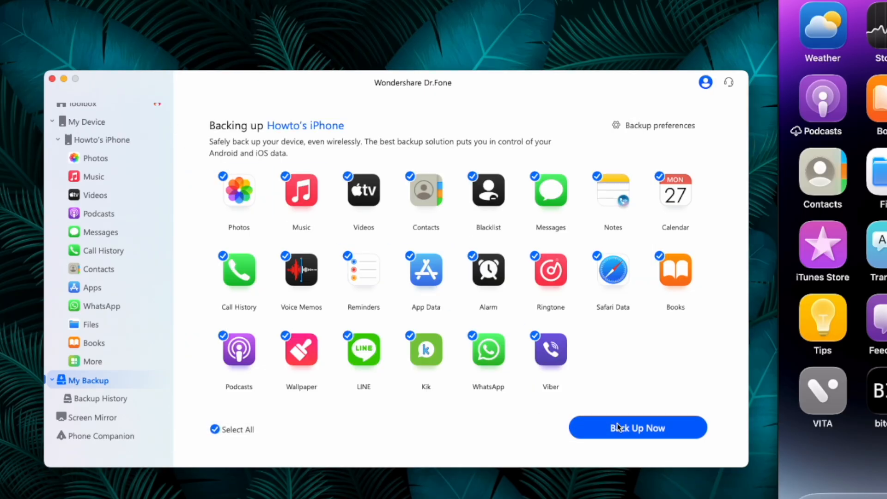
{"action": "left_click", "coordinate": [637, 427]}
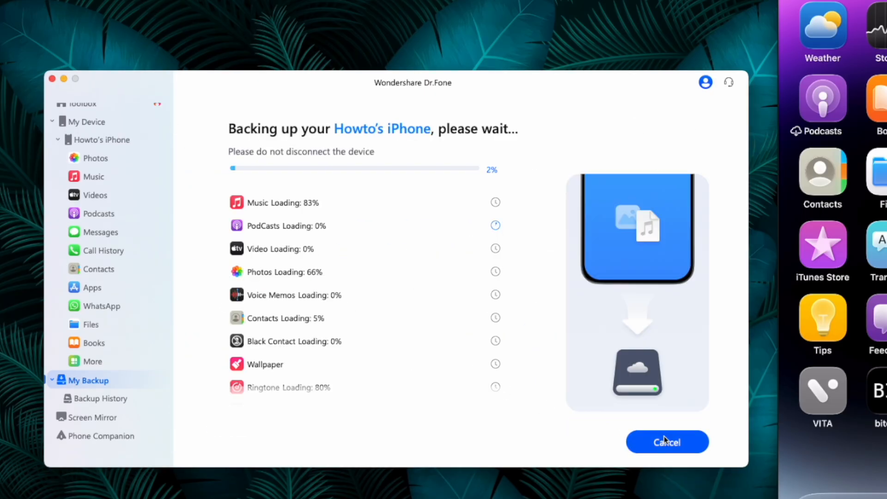
Step: Cancel the running backup and confirm terminating it
{"action": "left_click", "coordinate": [668, 442]}
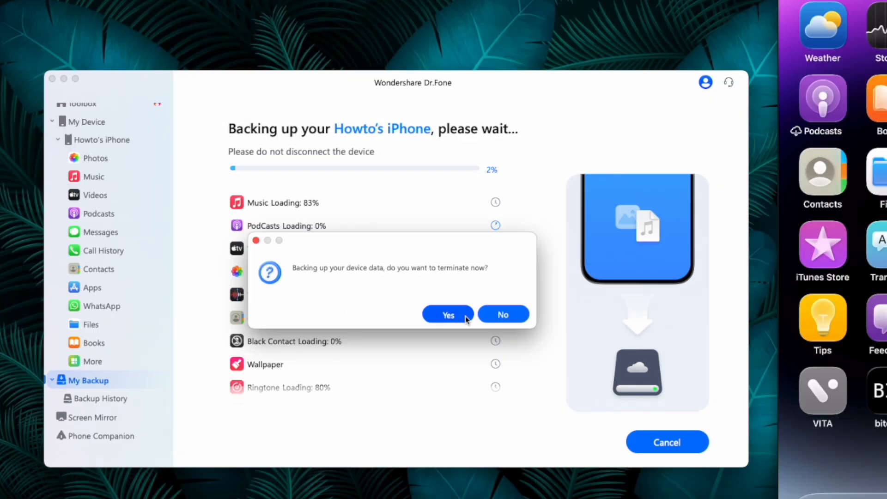
{"action": "left_click", "coordinate": [503, 315]}
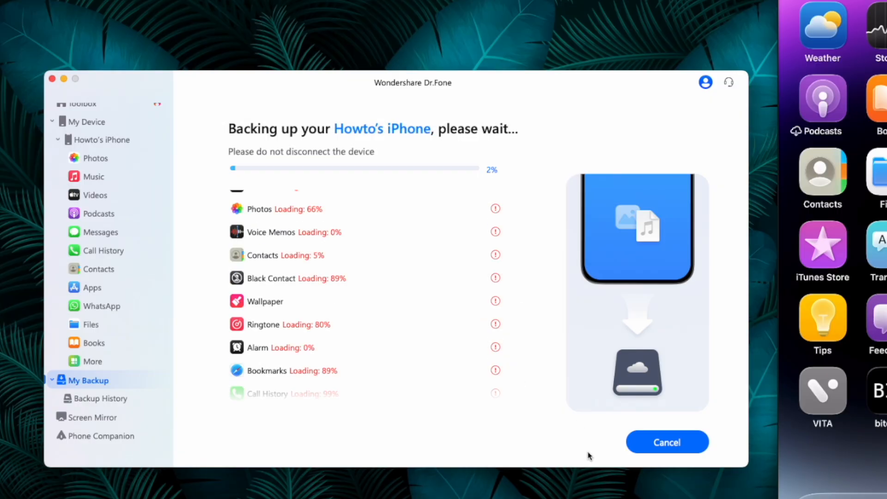
{"action": "left_click", "coordinate": [667, 442]}
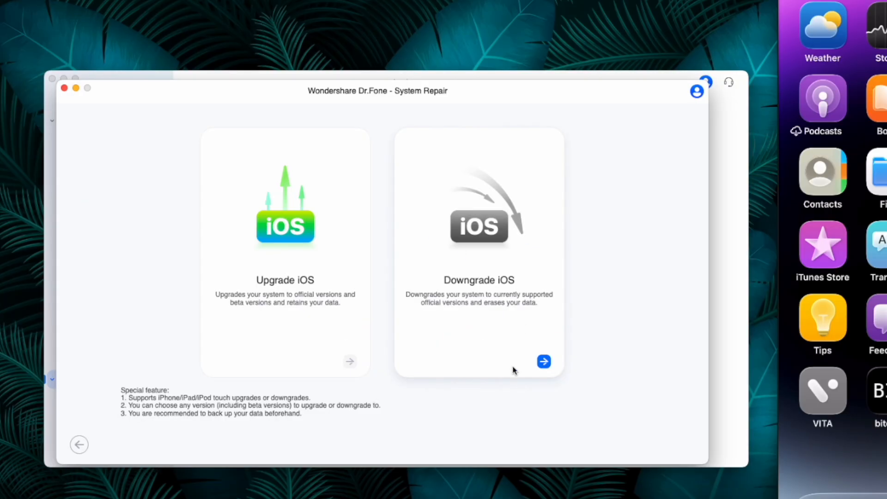
Step: Choose Downgrade iOS, continue past the data-erase warning to the 18.6.2 firmware list, and start importing local firmware
{"action": "left_click", "coordinate": [543, 363]}
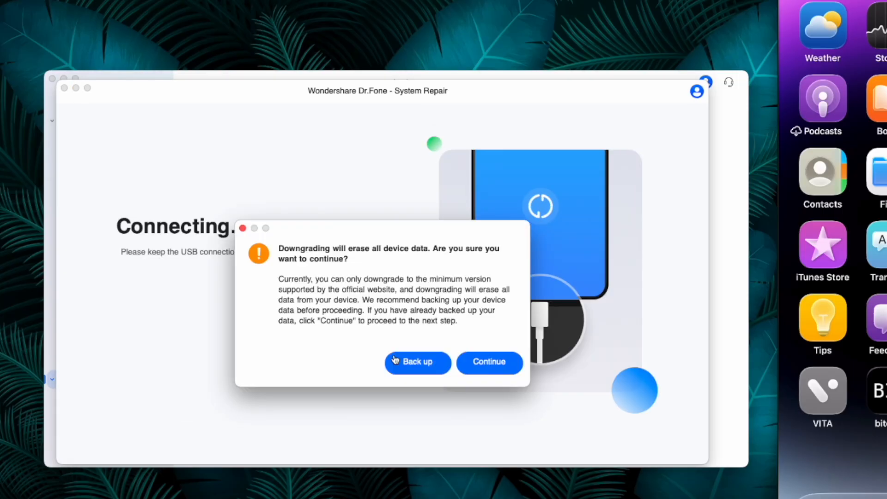
{"action": "left_click", "coordinate": [489, 362]}
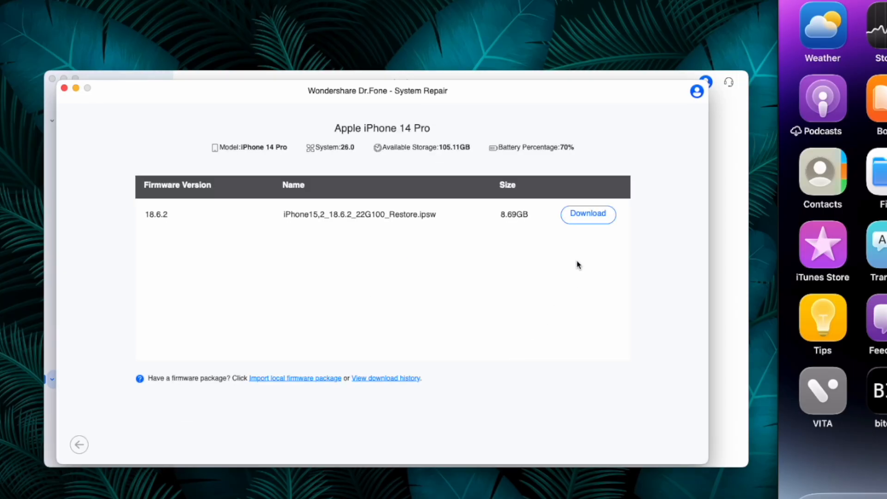
{"action": "mouse_move", "coordinate": [298, 228]}
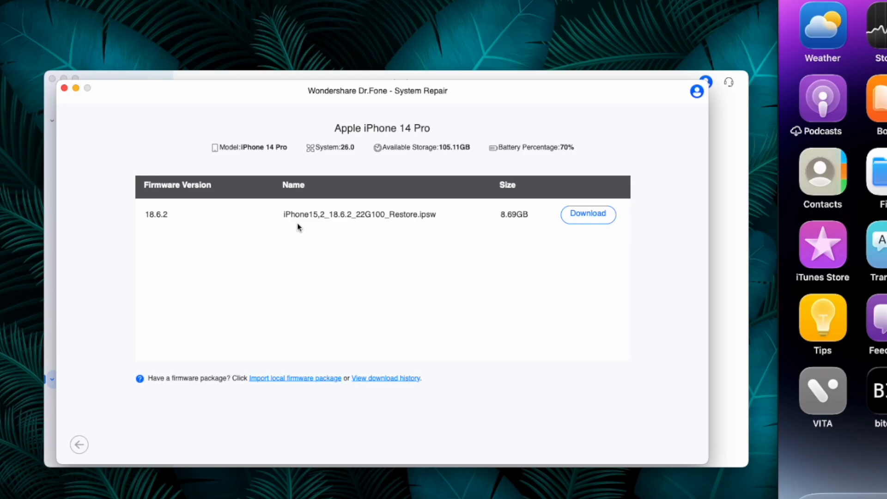
{"action": "mouse_move", "coordinate": [395, 223]}
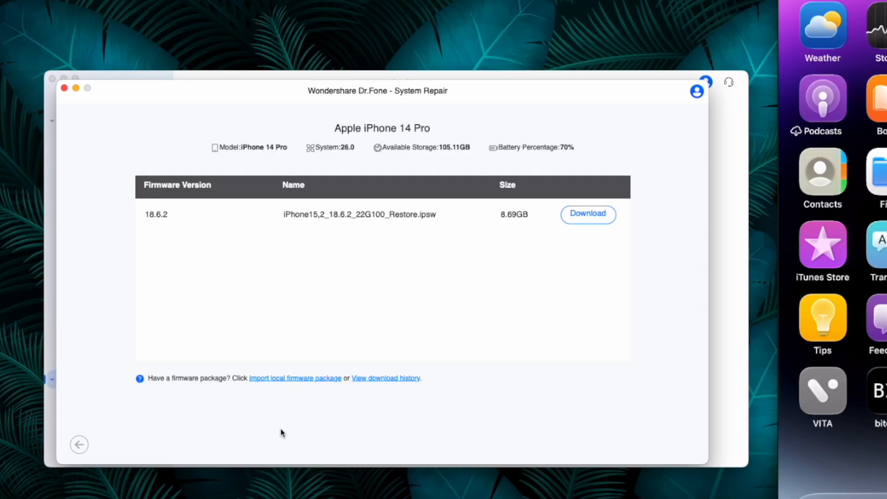
{"action": "left_click", "coordinate": [294, 378]}
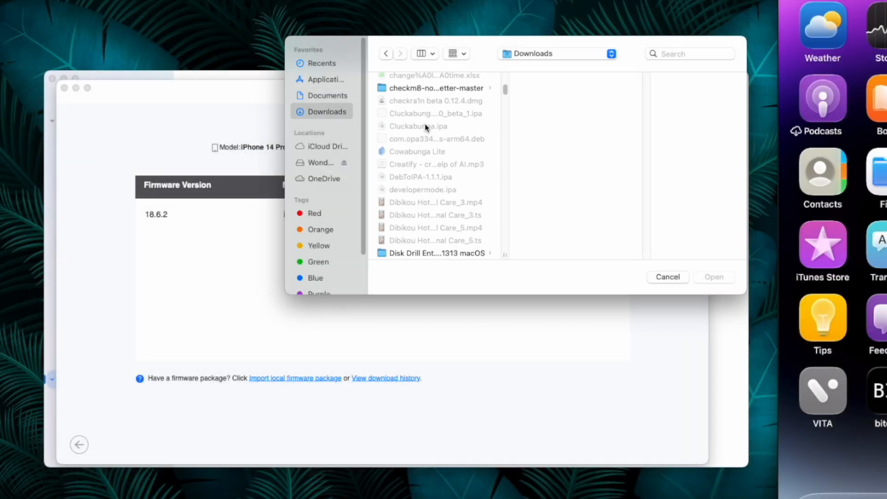
Step: Select iPhone15,2_18.6.2_22G100_Restore.ipsw from Downloads, load it, and start the downgrade to iOS 18.6.2
{"action": "scroll", "scroll_direction": "down", "scroll_amount": 3}
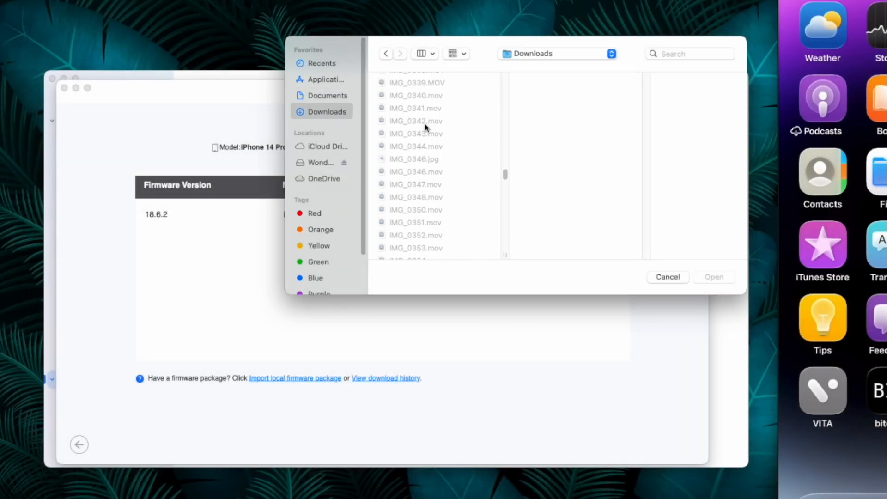
{"action": "scroll", "scroll_direction": "down", "scroll_amount": 3}
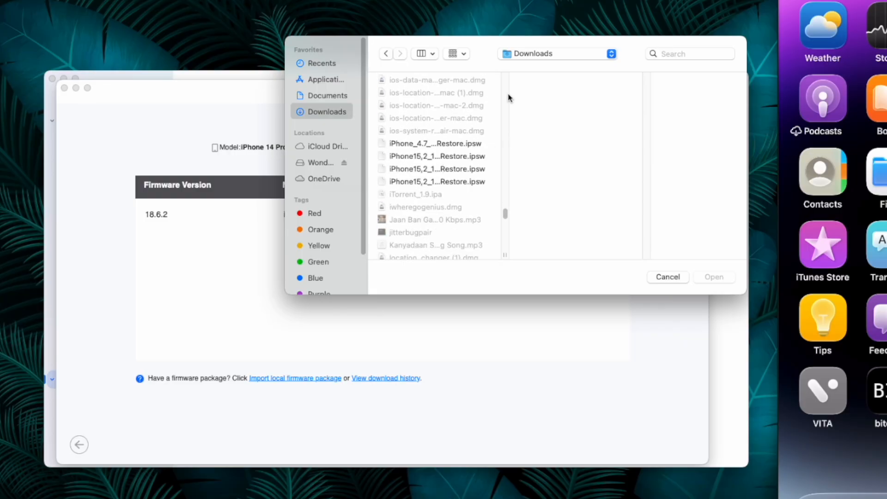
{"action": "left_click", "coordinate": [436, 181]}
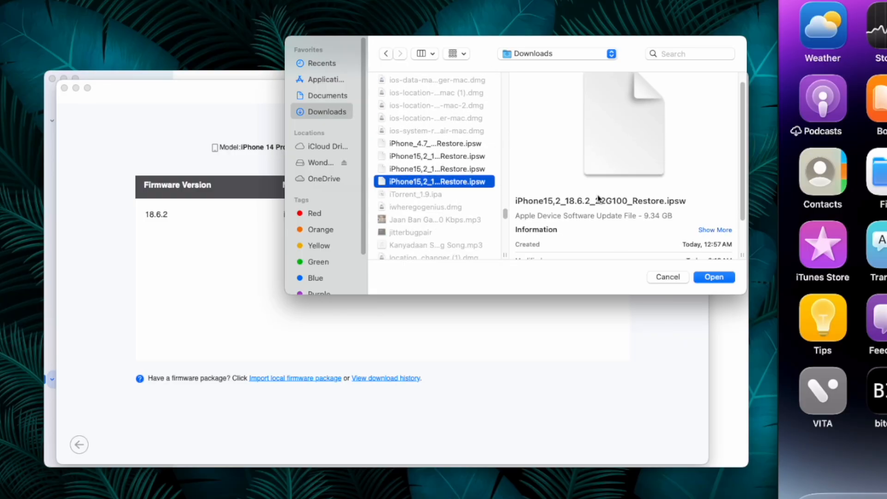
{"action": "left_click", "coordinate": [714, 277]}
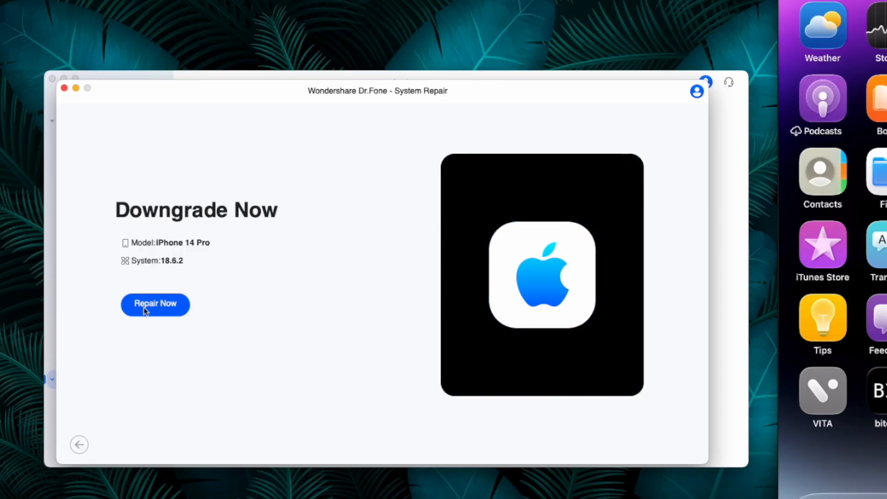
{"action": "left_click", "coordinate": [155, 304]}
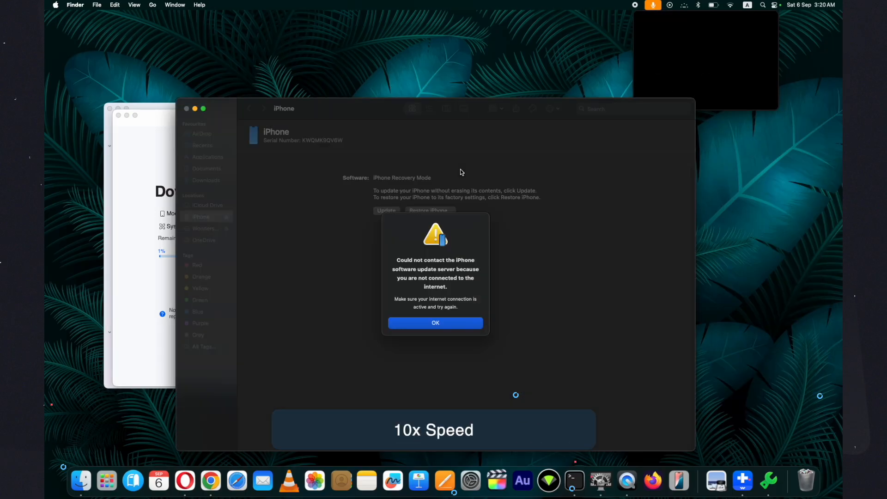
Step: Dismiss the Finder update-server connection error while the downgrade to iOS 18.6.2 runs to completion
{"action": "left_click", "coordinate": [435, 322]}
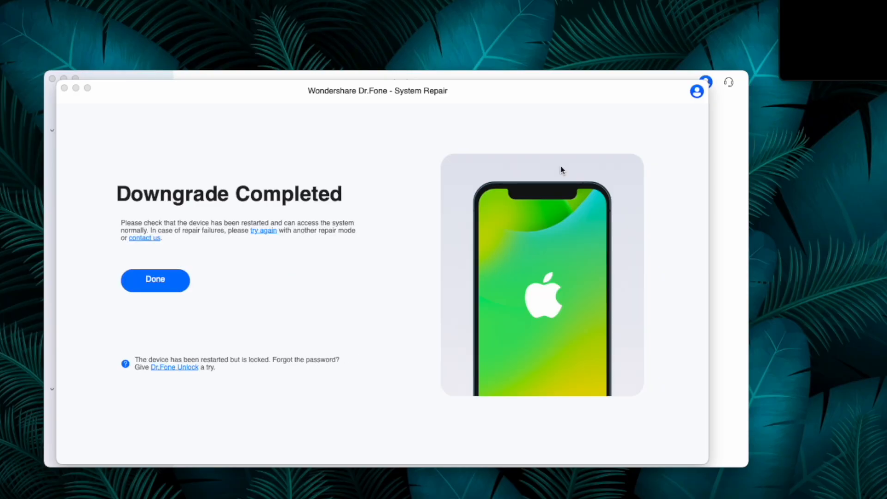
Step: Close the Downgrade Completed screen and return to the My Device overview showing iOS 18.6.2
{"action": "left_click", "coordinate": [161, 285]}
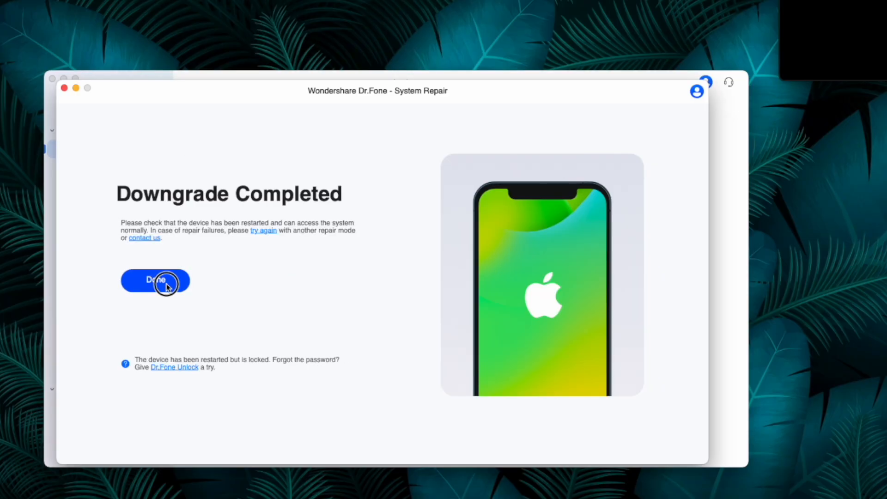
{"action": "left_click", "coordinate": [155, 281]}
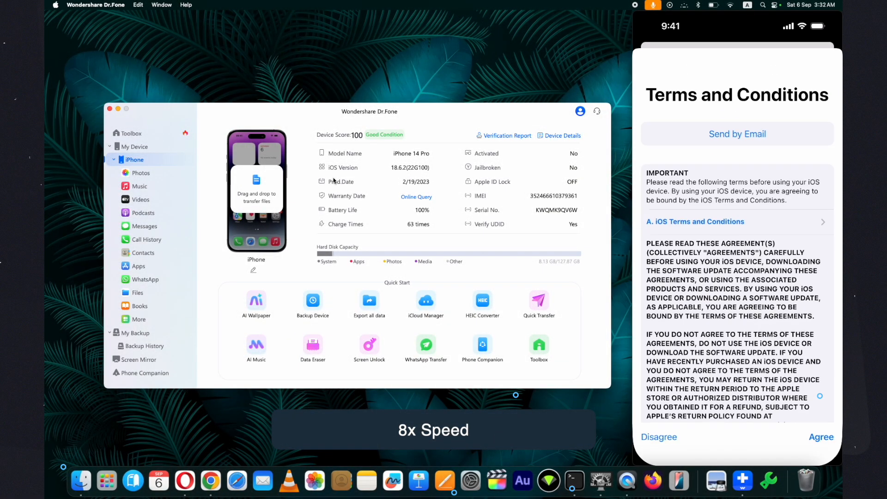
Step: Agree to the iOS Terms and Conditions so the iPhone proceeds through setup to the home screen
{"action": "left_click", "coordinate": [822, 436]}
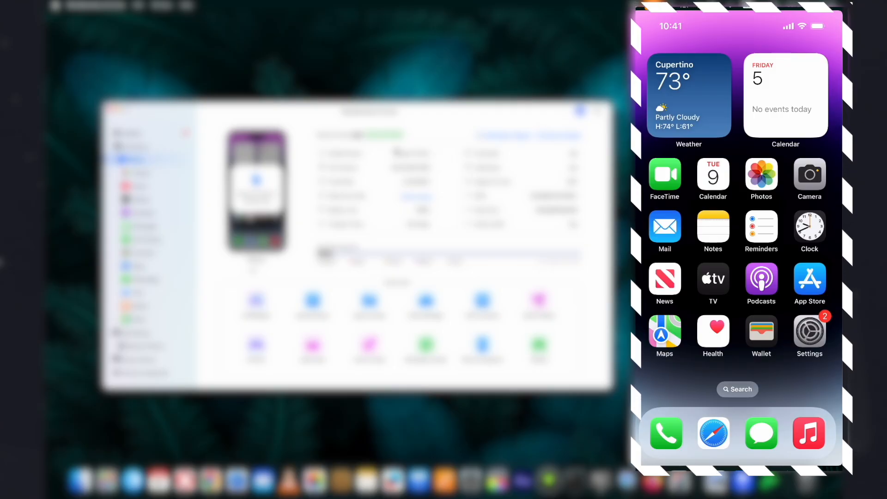
Step: Check the iPhone's Settings after the downgrade, then bring up the Dr.Fone iOS System Repair page in Opera
{"action": "left_click", "coordinate": [810, 332]}
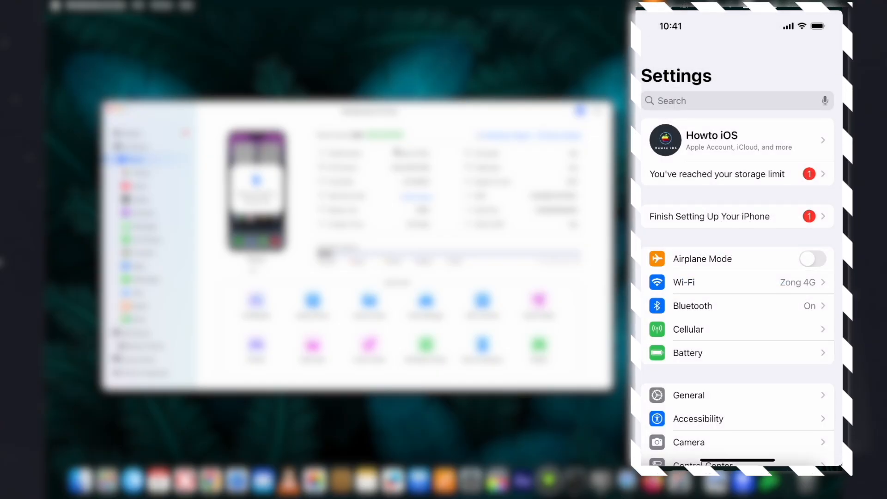
{"action": "left_click", "coordinate": [689, 396]}
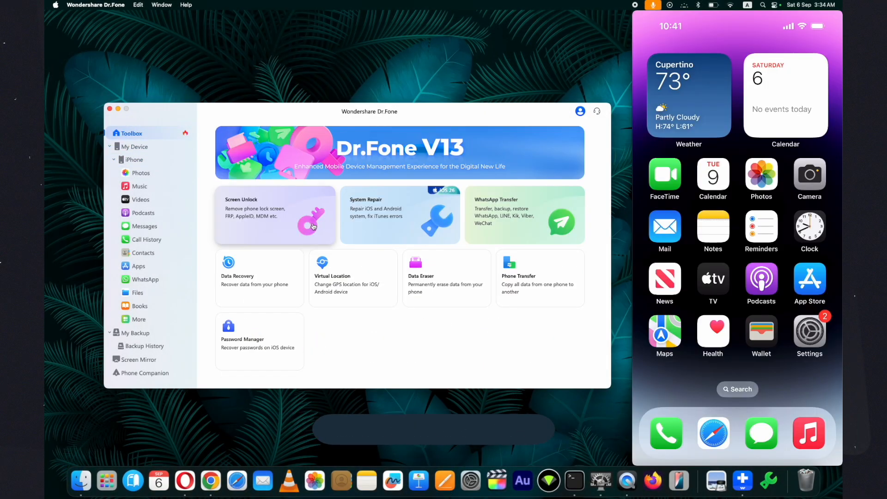
{"action": "left_click", "coordinate": [183, 481]}
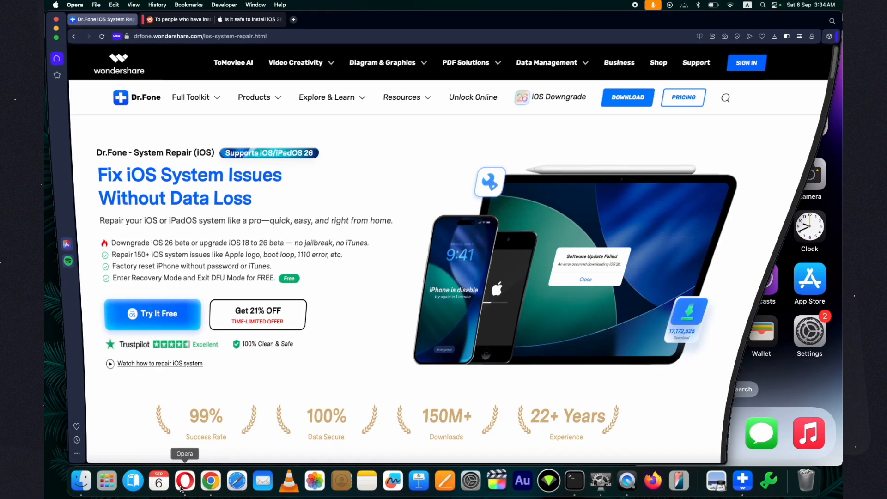